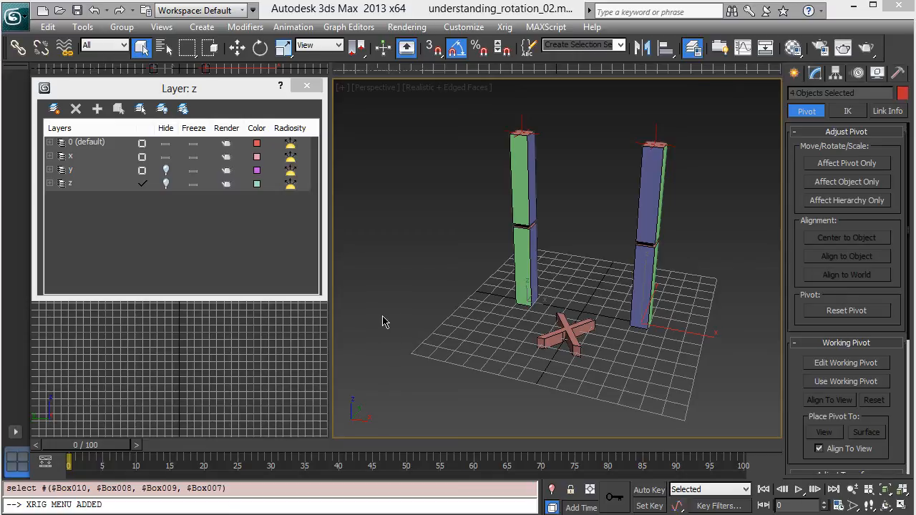
mouse_move(344, 232)
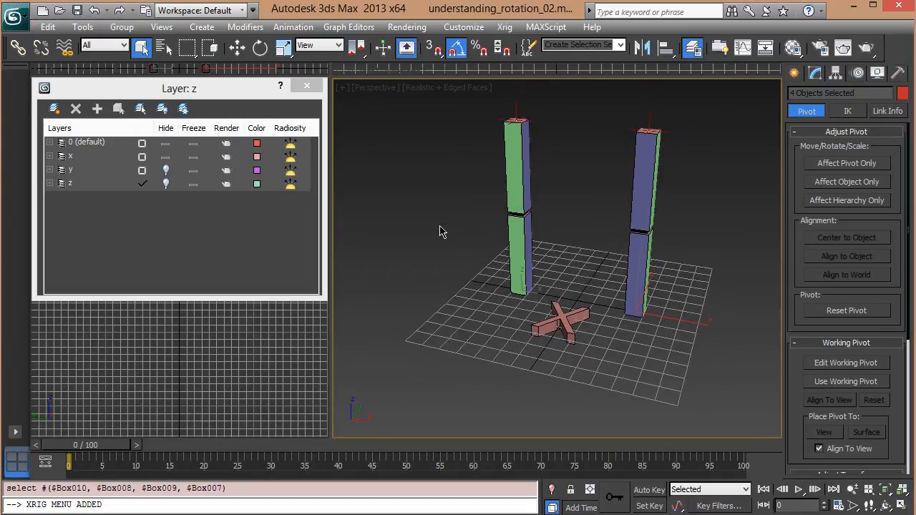
mouse_move(546, 243)
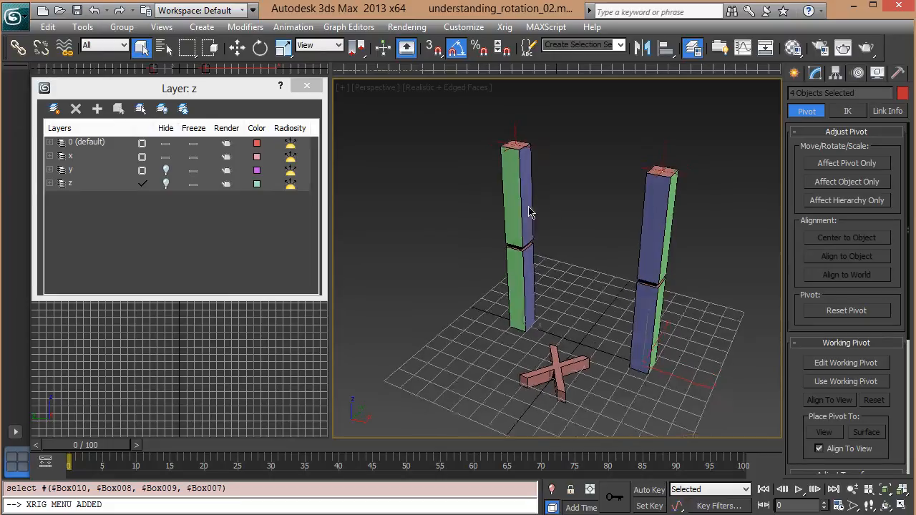
Inspect the segment pivot points from several angles, then leave pivot editing.
left_click(847, 164)
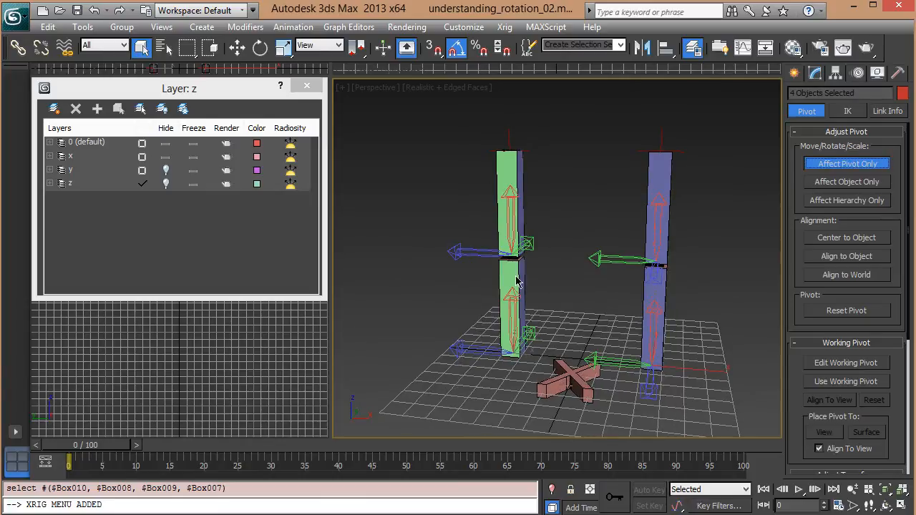
left_click_drag(519, 279, 508, 154)
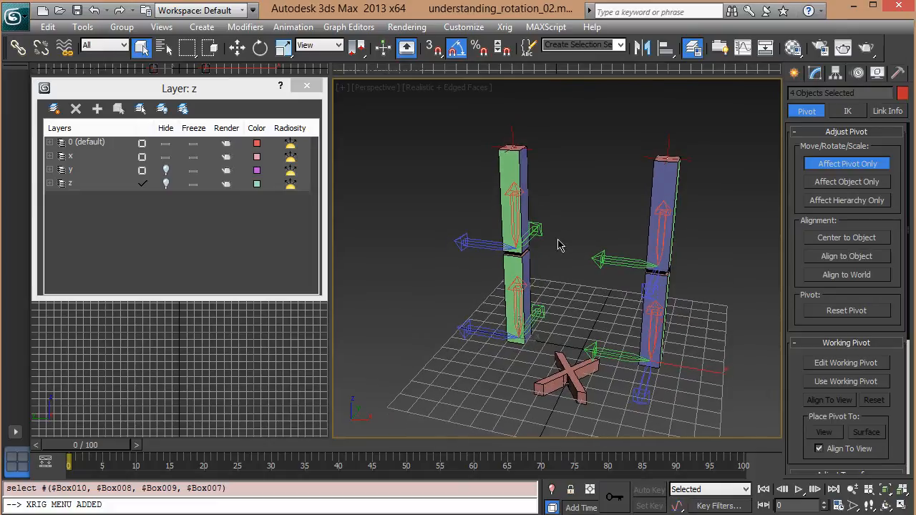
left_click_drag(561, 247, 499, 282)
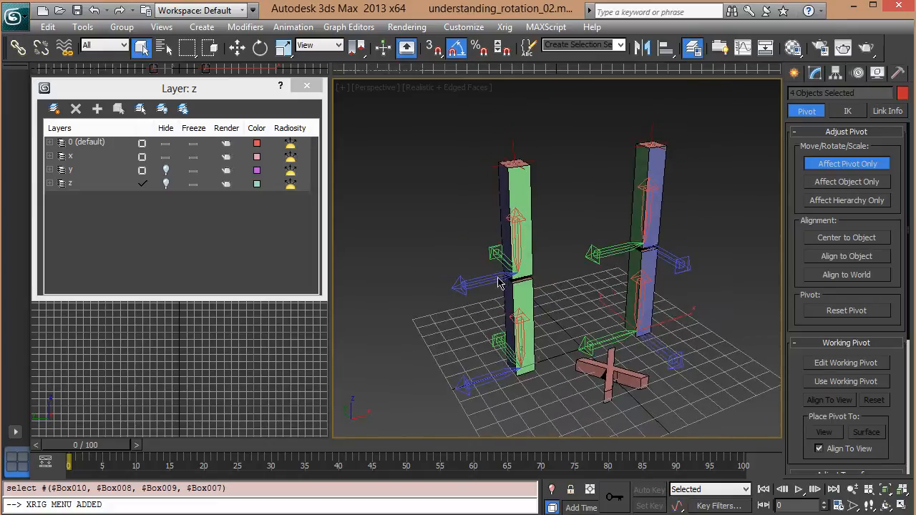
left_click_drag(501, 286, 472, 293)
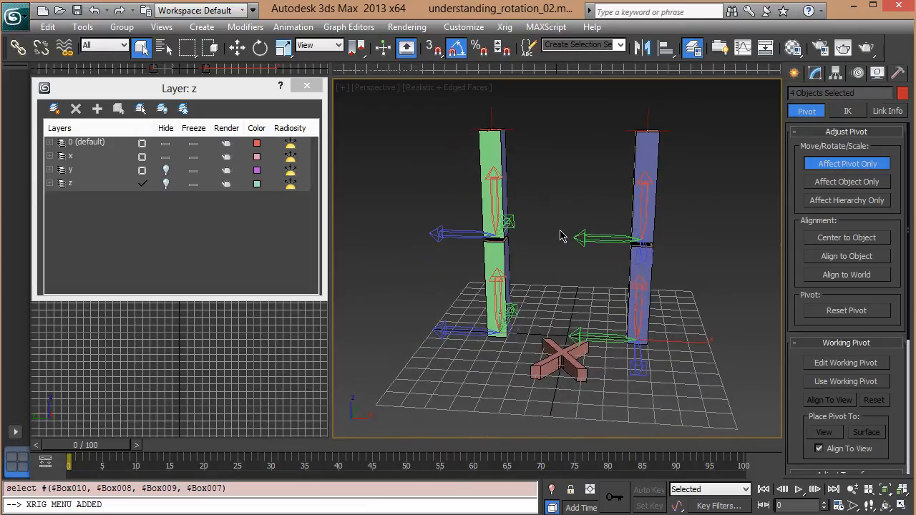
left_click_drag(562, 237, 623, 237)
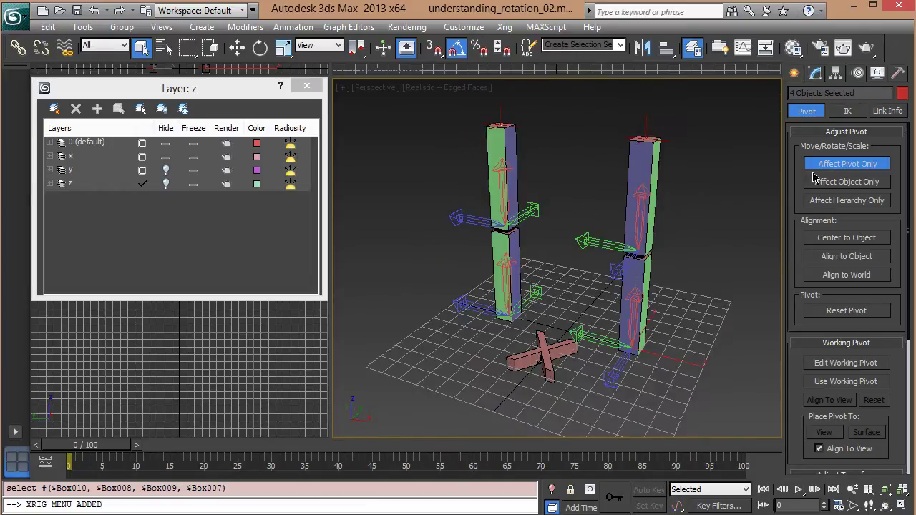
left_click(848, 164)
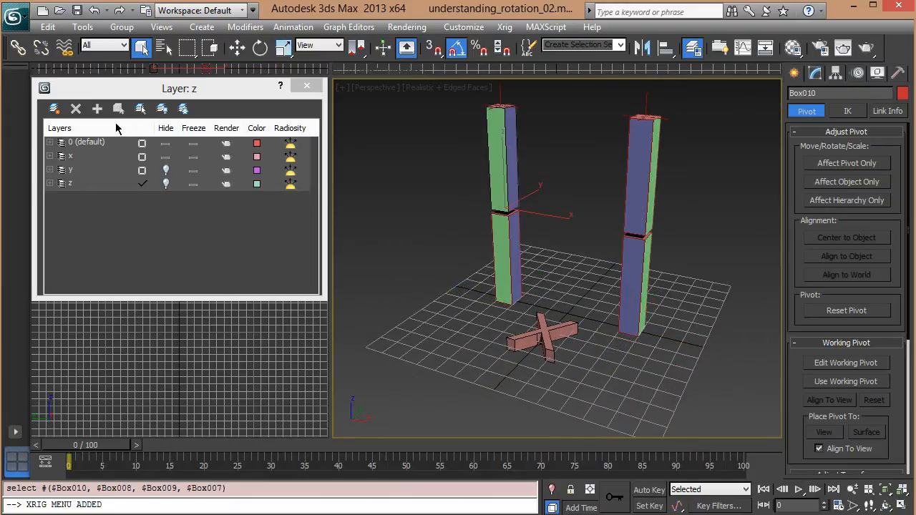
Set Gimbal coordinates, go to frame 20 with Auto Key on and select the blue chain's upper segment.
left_click(336, 44)
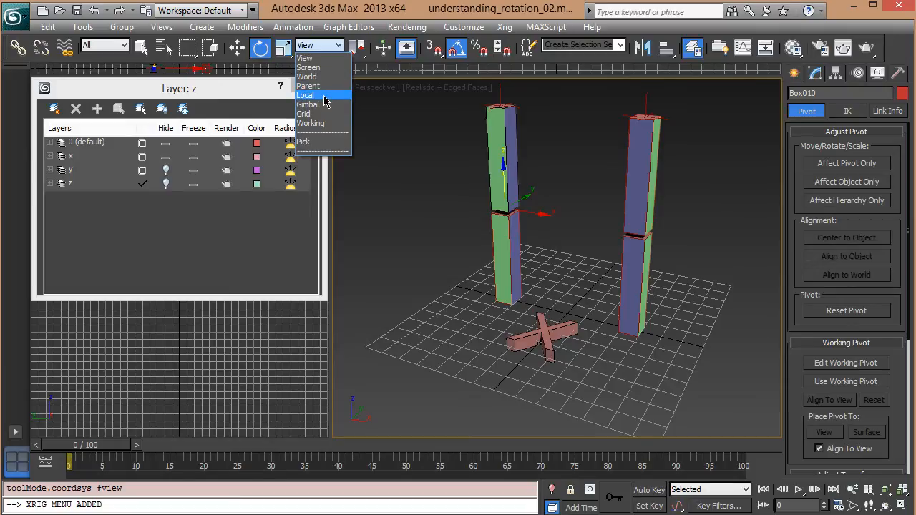
left_click(307, 105)
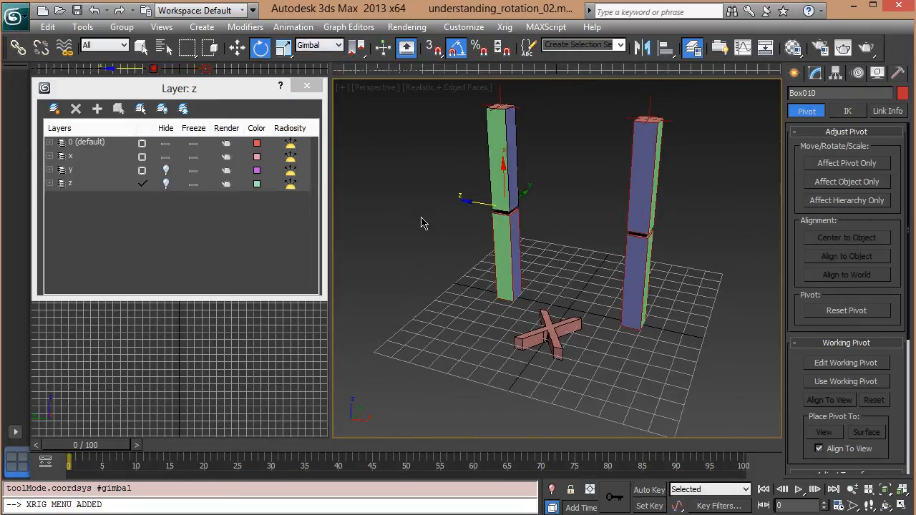
left_click_drag(69, 444, 203, 443)
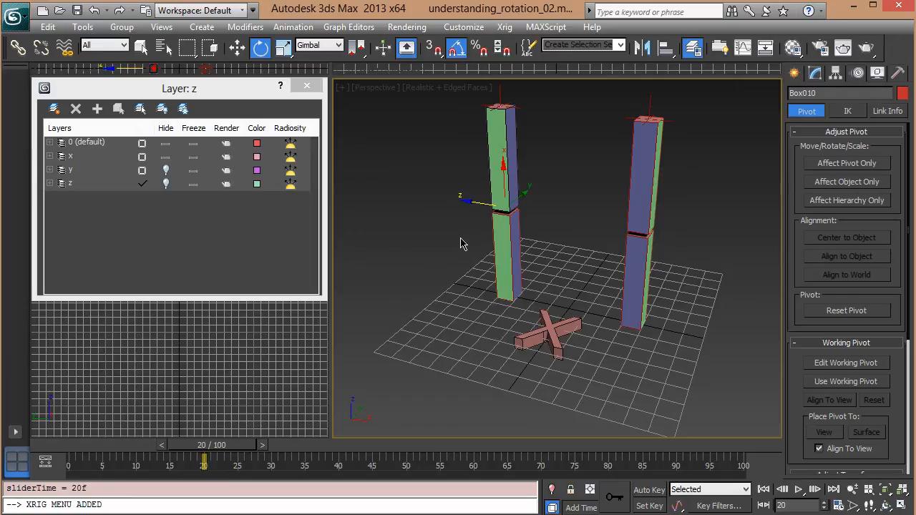
left_click(649, 490)
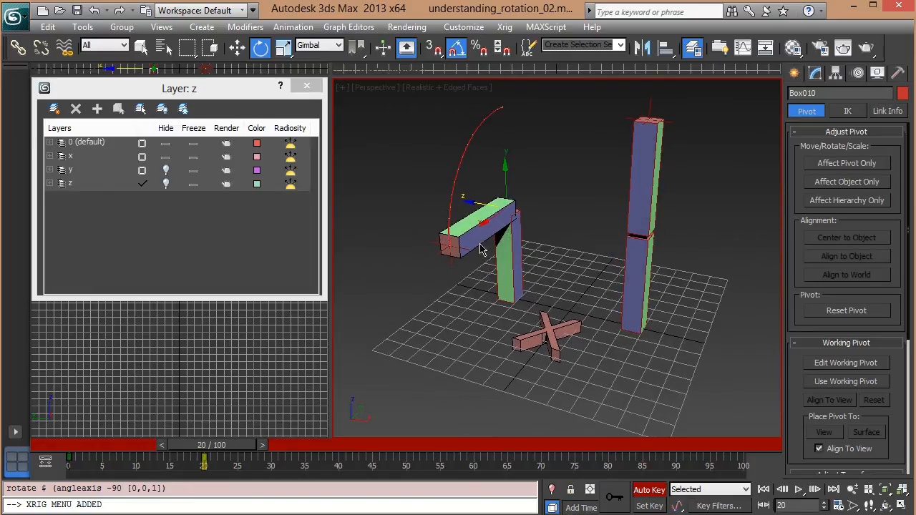
left_click(645, 215)
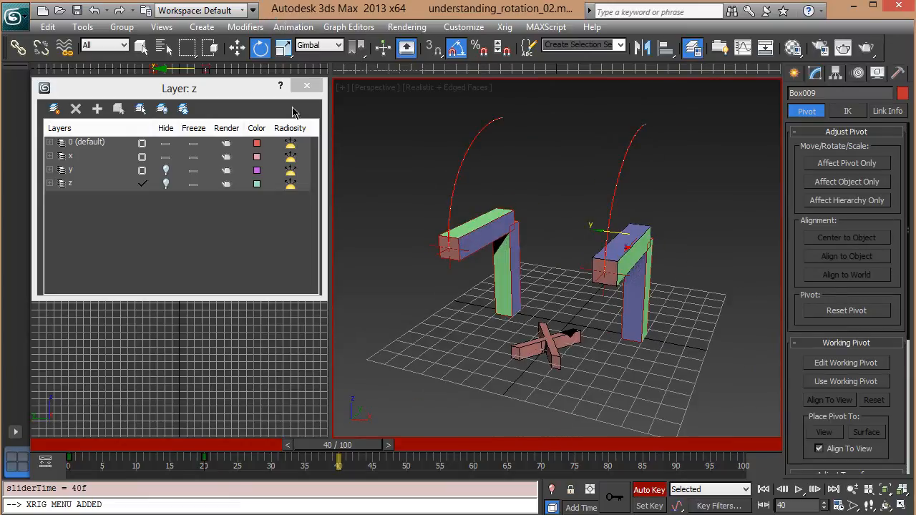
Rotate Box009 with Local coordinates, then switch back to Gimbal for Box010.
left_click(338, 44)
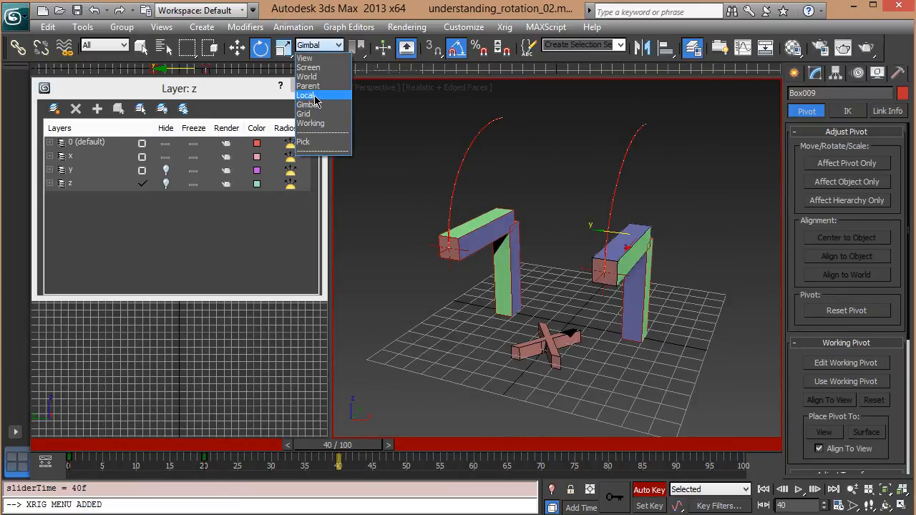
left_click(306, 95)
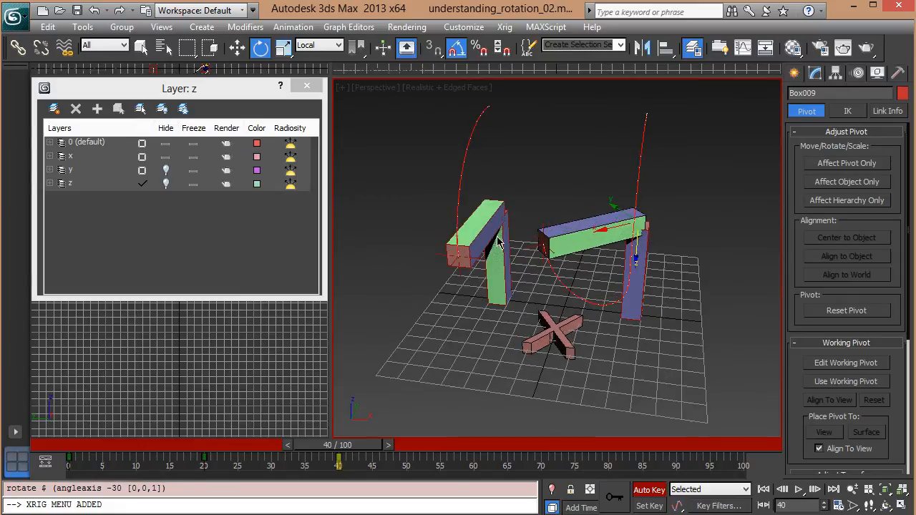
left_click(318, 45)
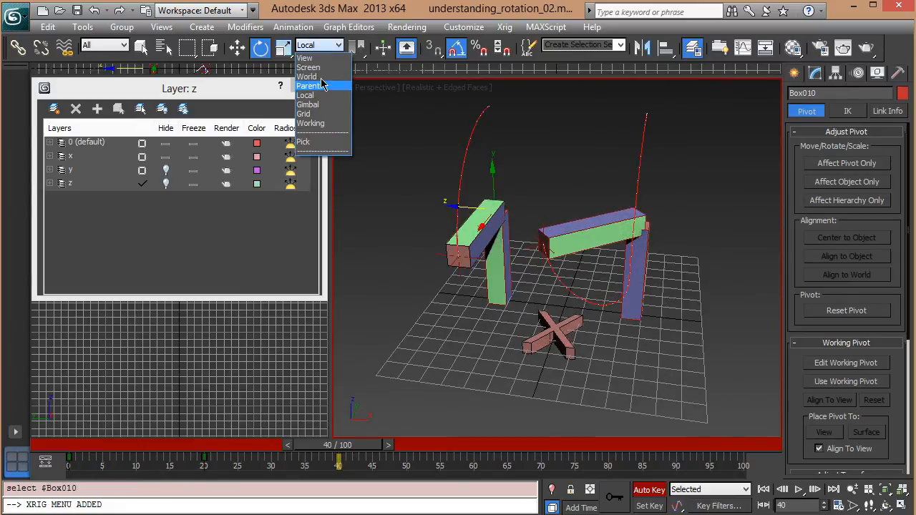
left_click(306, 103)
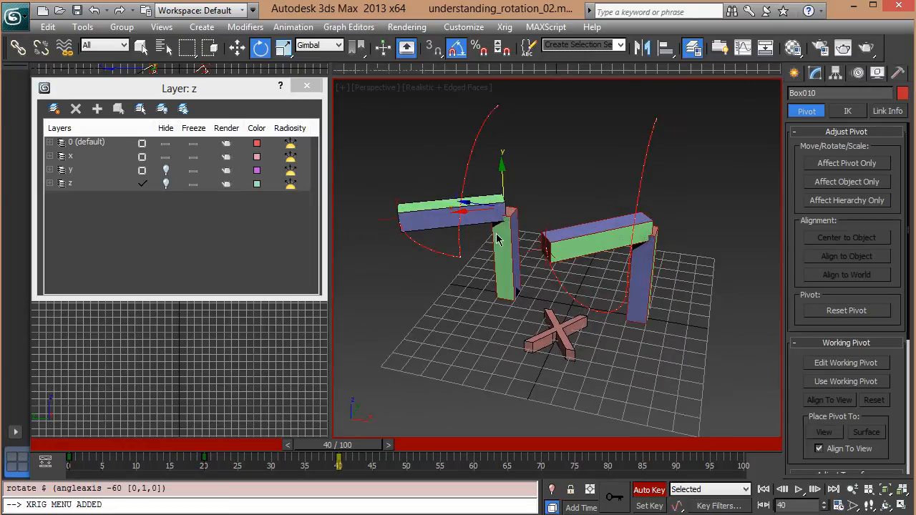
mouse_move(444, 172)
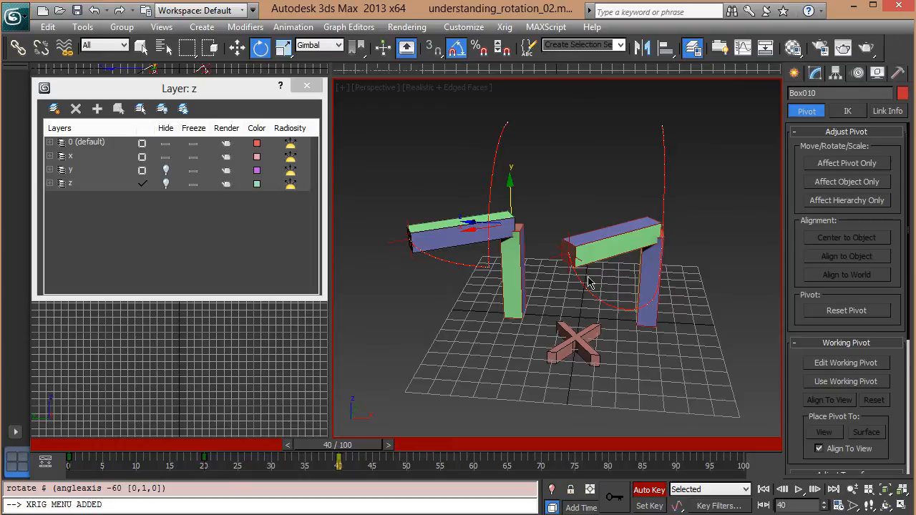
Select the blue chain's upper segment and undo its last extra rotation.
left_click(623, 243)
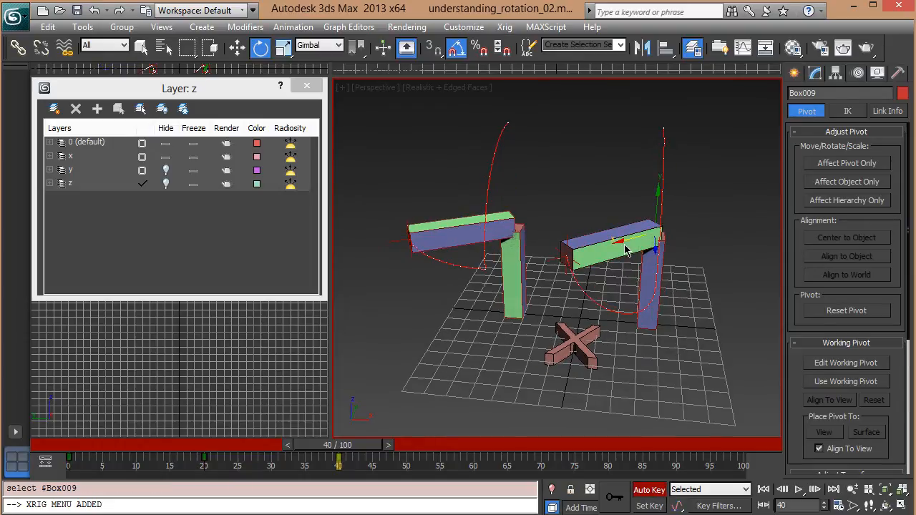
key("ctrl+z")
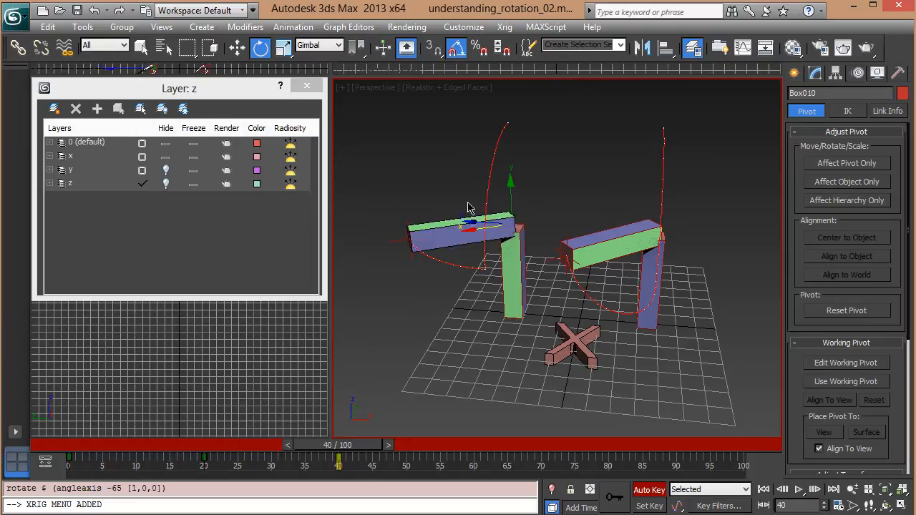
key("ctrl+z")
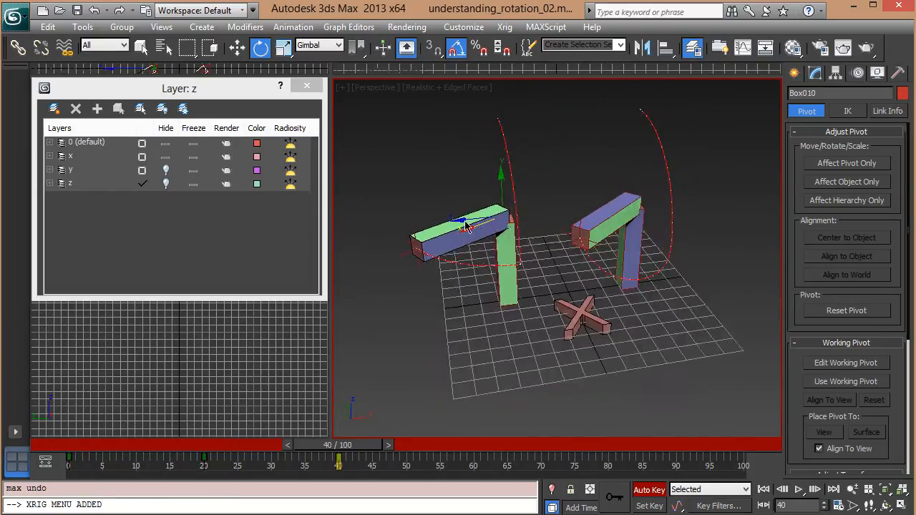
Select all boxes on the Y layer and reorient their pivots.
left_click(70, 171)
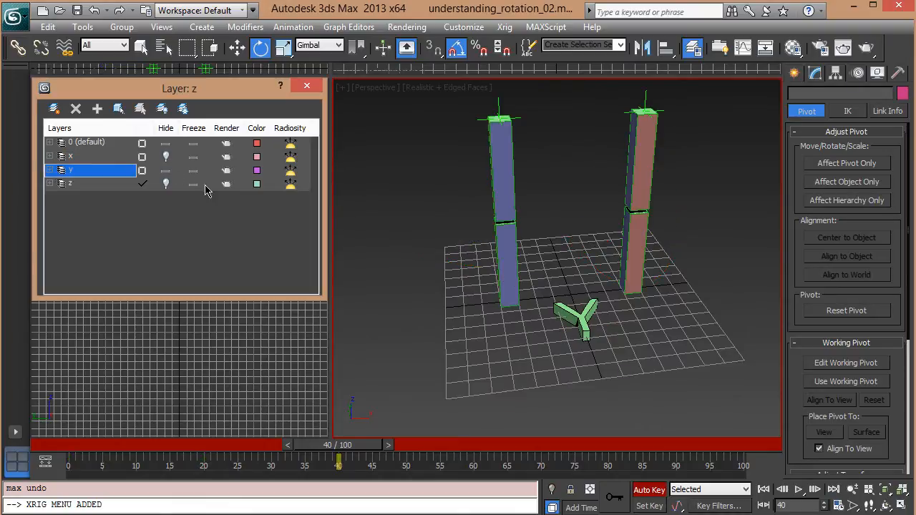
left_click(846, 164)
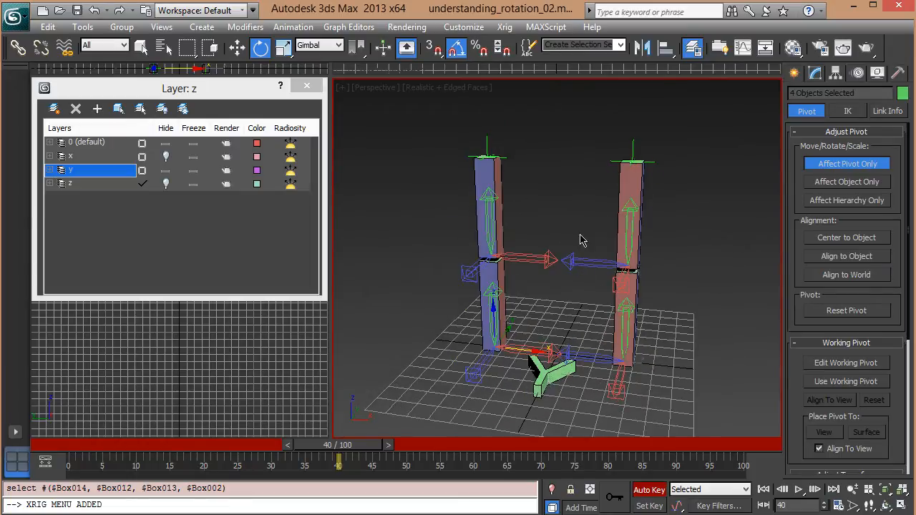
mouse_move(537, 321)
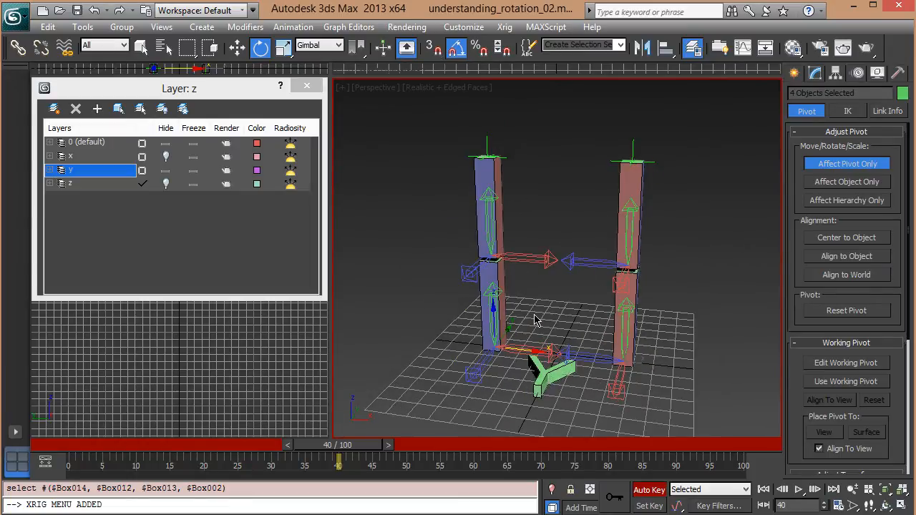
mouse_move(585, 341)
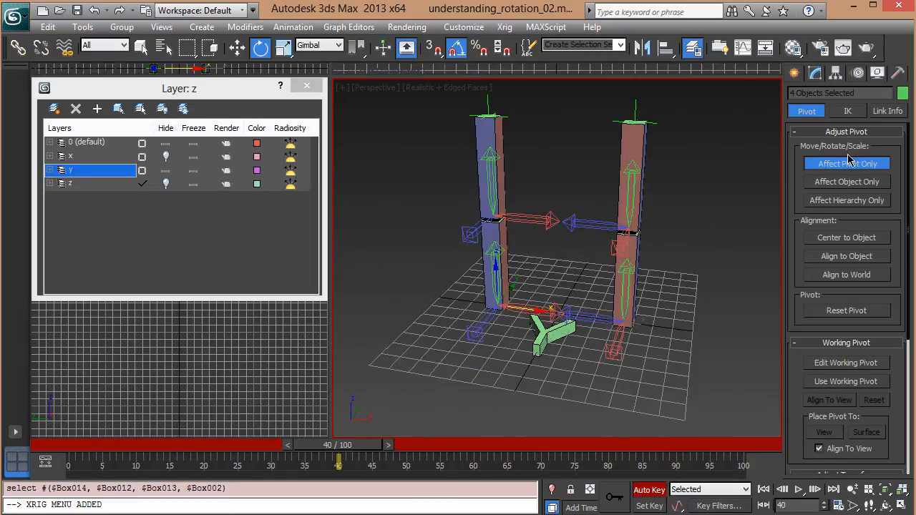
left_click_drag(338, 455, 204, 456)
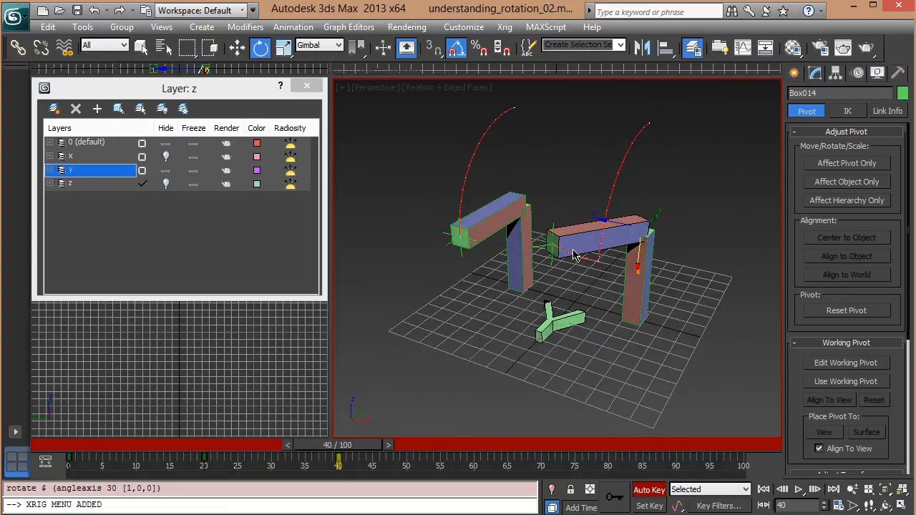
Rotate the left Y-layer chain's upper segment sideways about its Local axis.
left_click(318, 44)
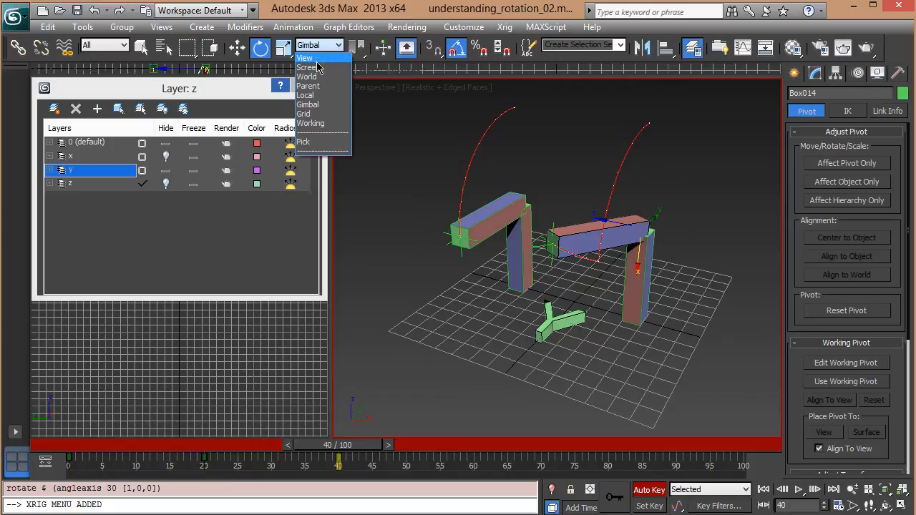
left_click(305, 95)
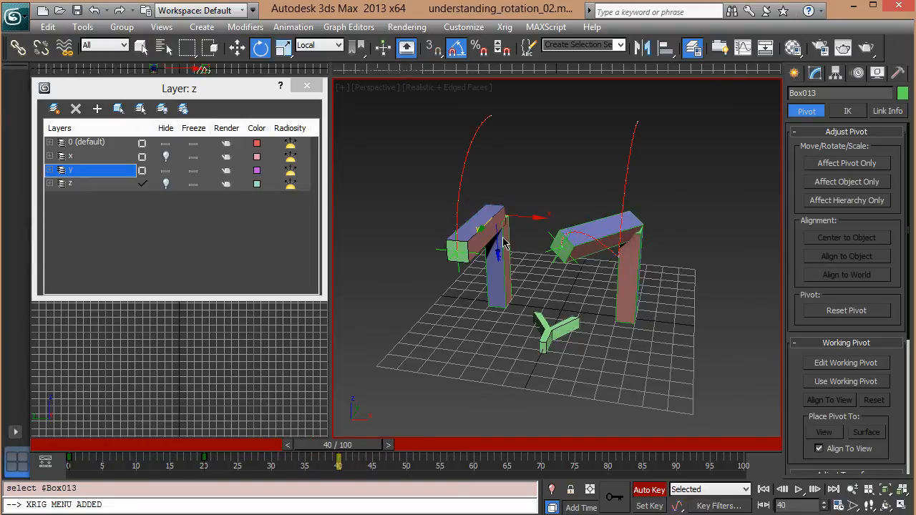
left_click_drag(505, 241, 490, 279)
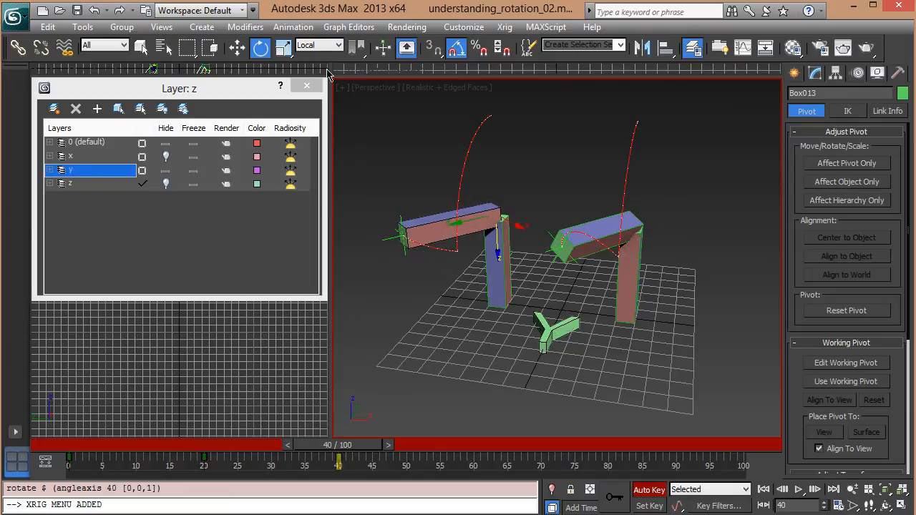
left_click(336, 44)
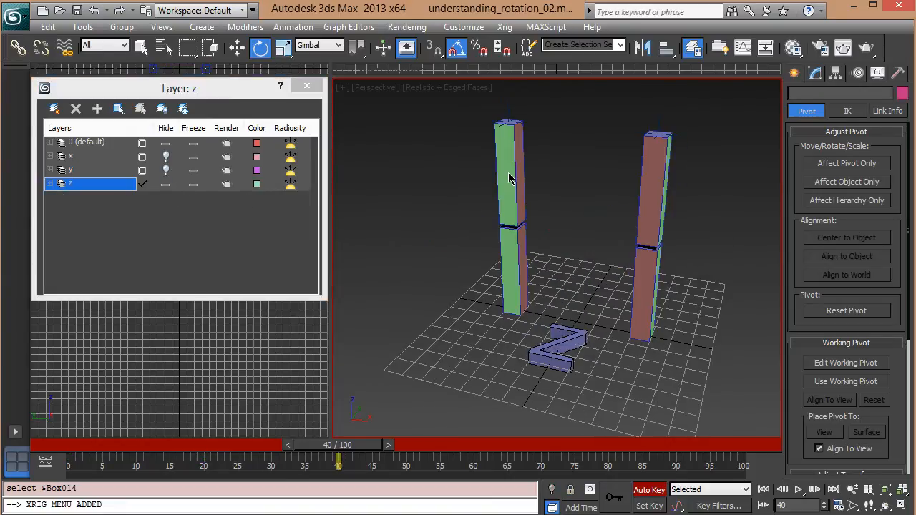
Key the Z-layer chains at frame 20 and bend the left chain's upper segment further.
left_click_drag(338, 444, 189, 443)
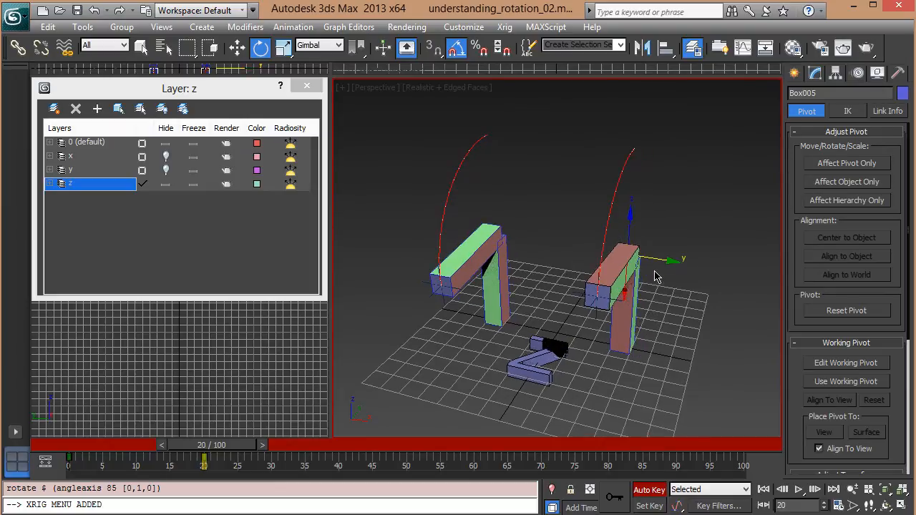
mouse_move(662, 266)
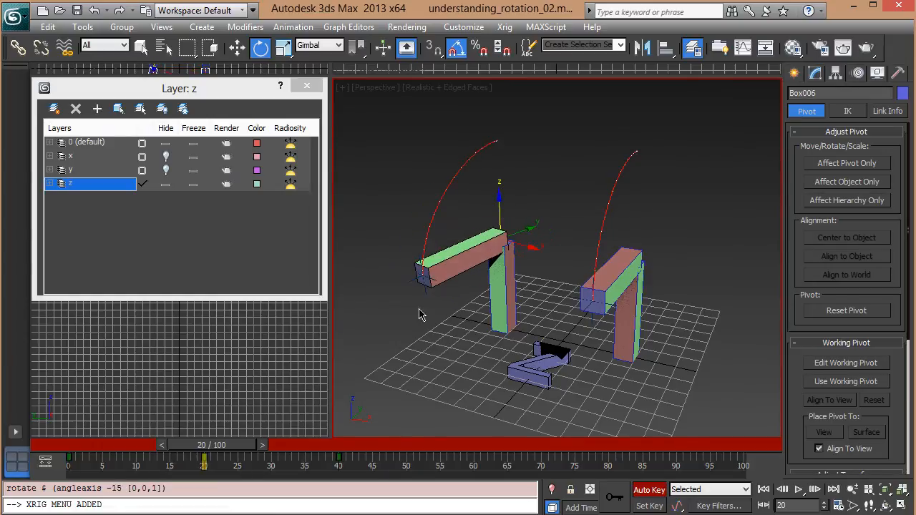
left_click_drag(203, 466, 337, 466)
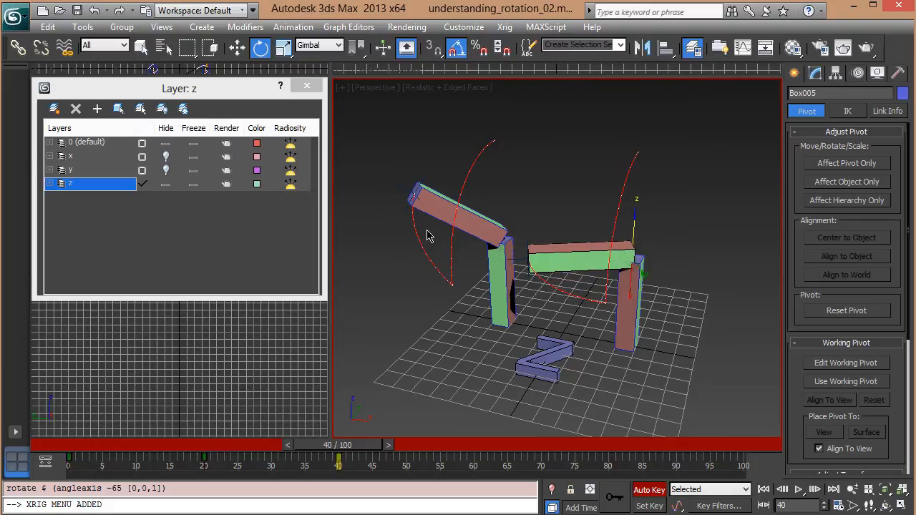
Rotate the right upper segment locally, undo it, then rotate the left upper segment at frame 40.
left_click(318, 44)
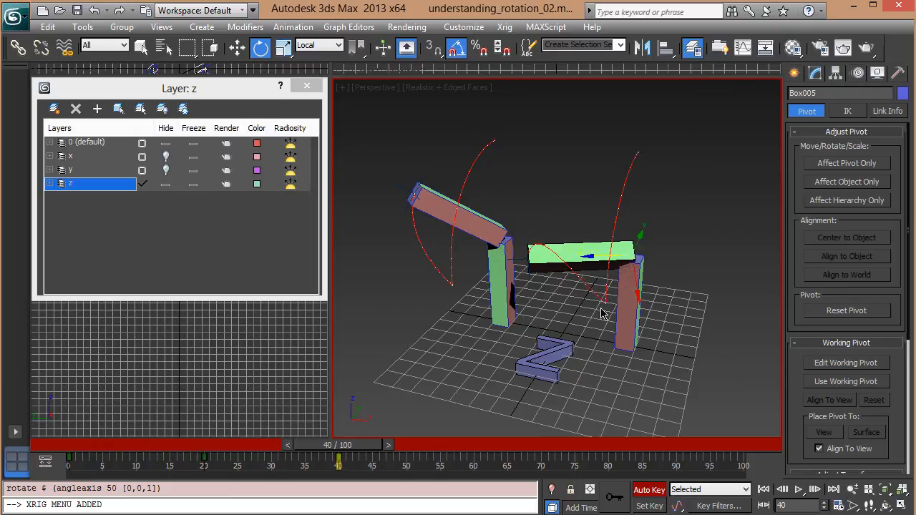
left_click_drag(338, 458, 285, 458)
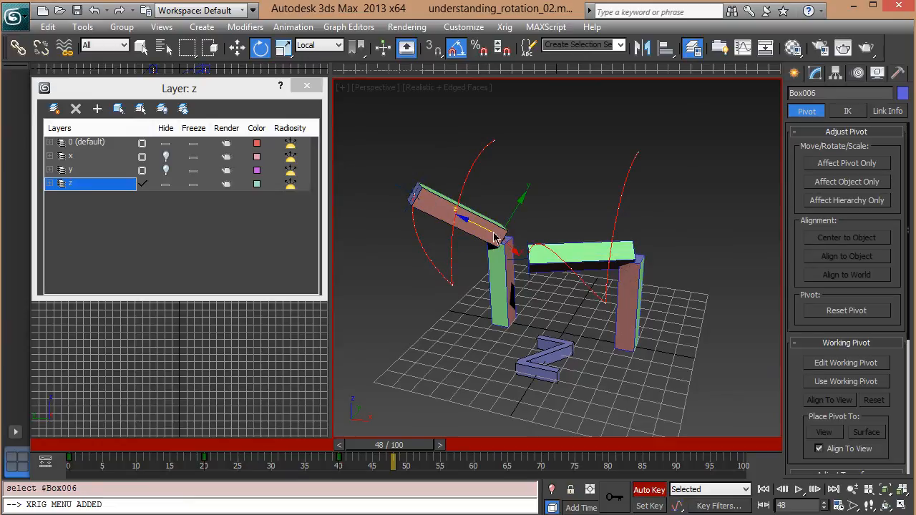
key("ctrl+z")
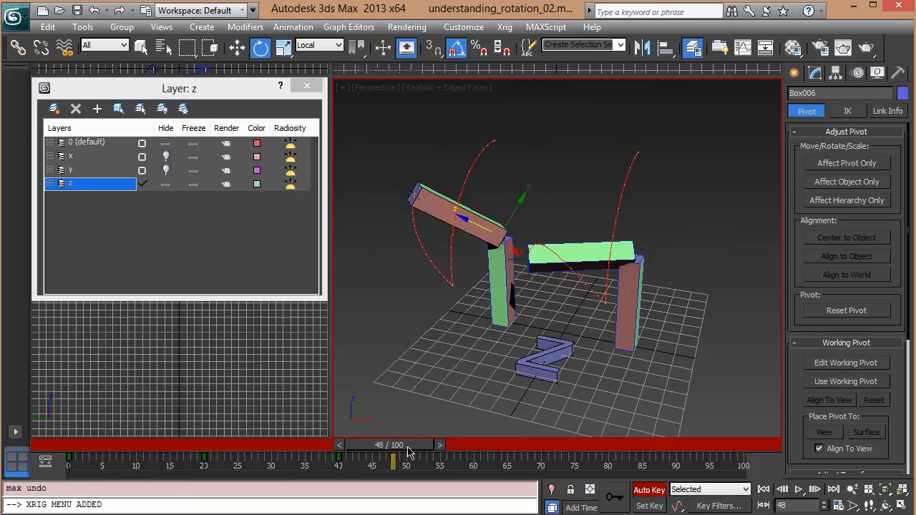
left_click_drag(392, 456, 338, 455)
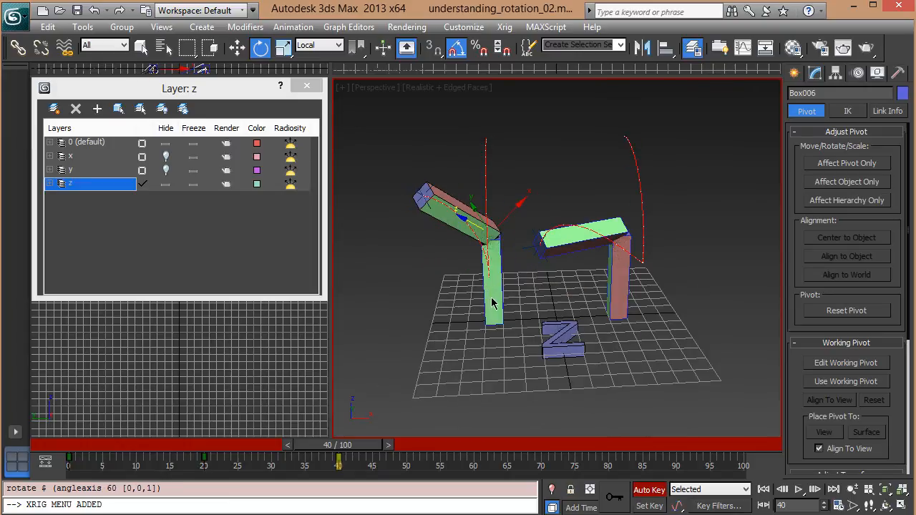
left_click_drag(338, 458, 206, 459)
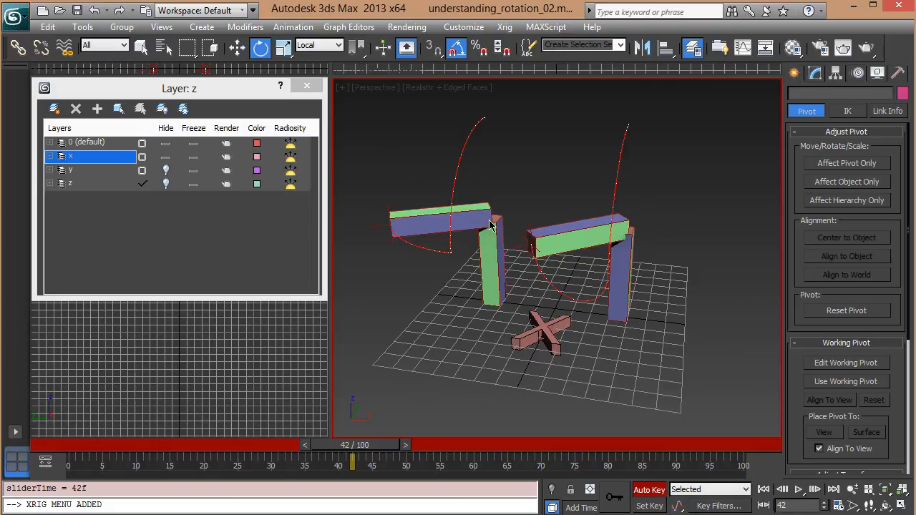
mouse_move(458, 338)
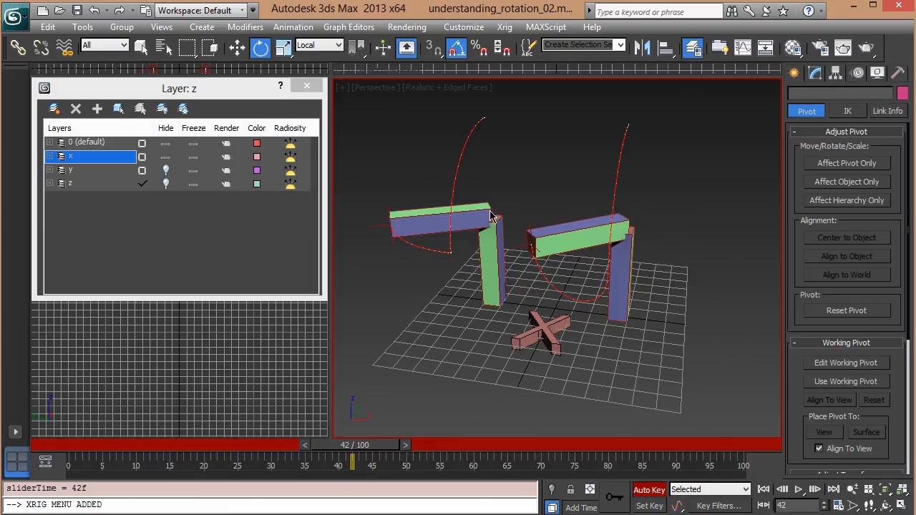
mouse_move(447, 241)
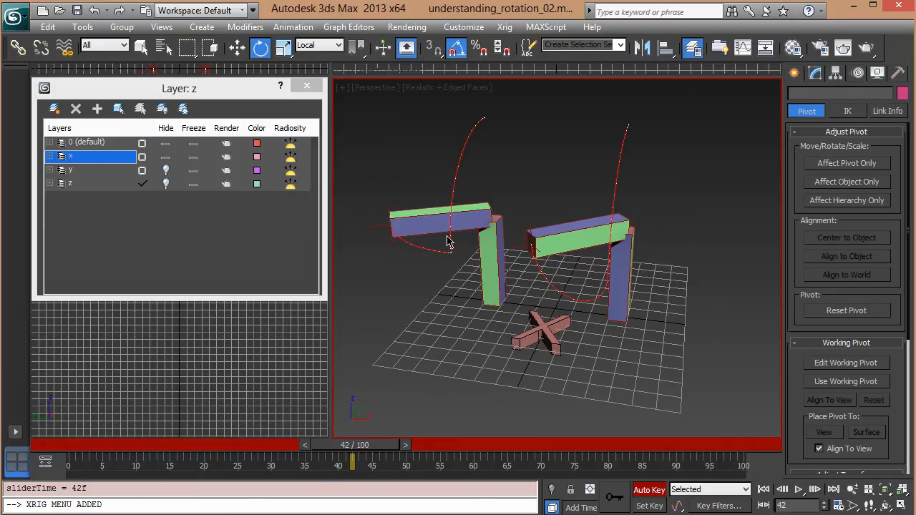
mouse_move(441, 259)
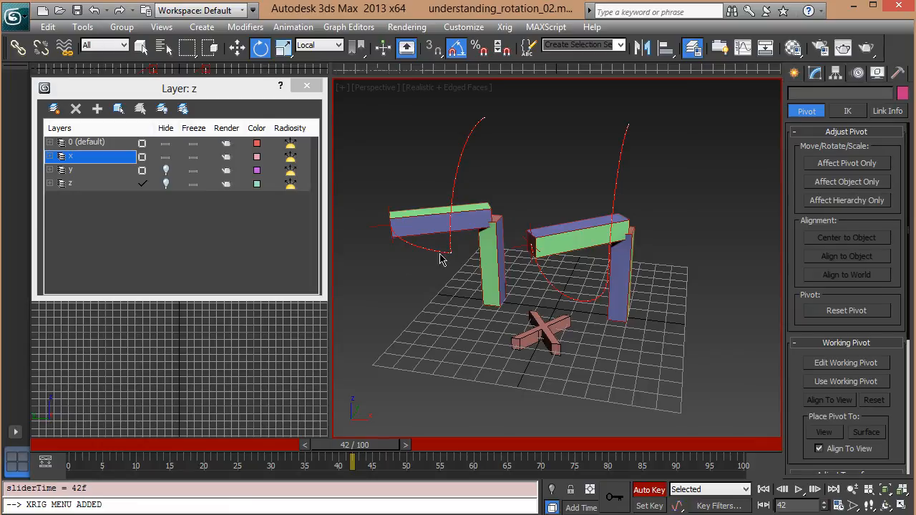
mouse_move(547, 268)
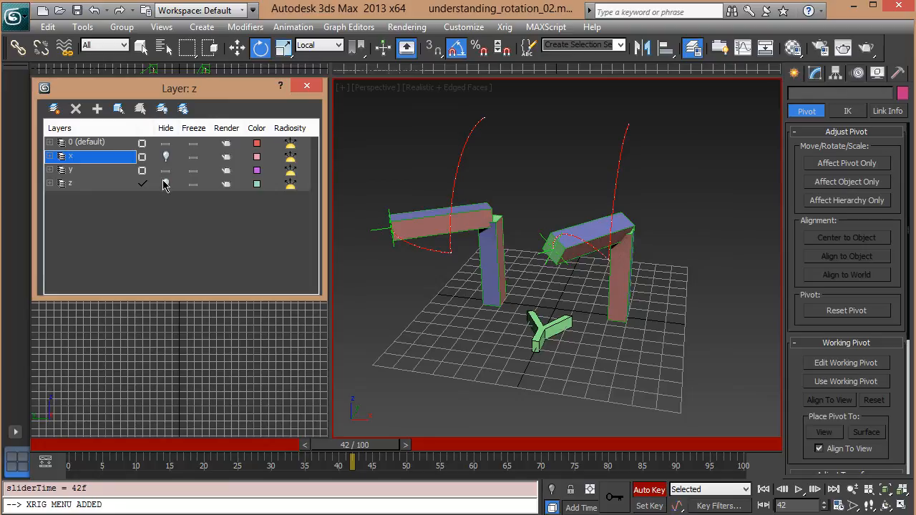
Hide layer X and unhide layer Y in the Layer Manager.
left_click(166, 183)
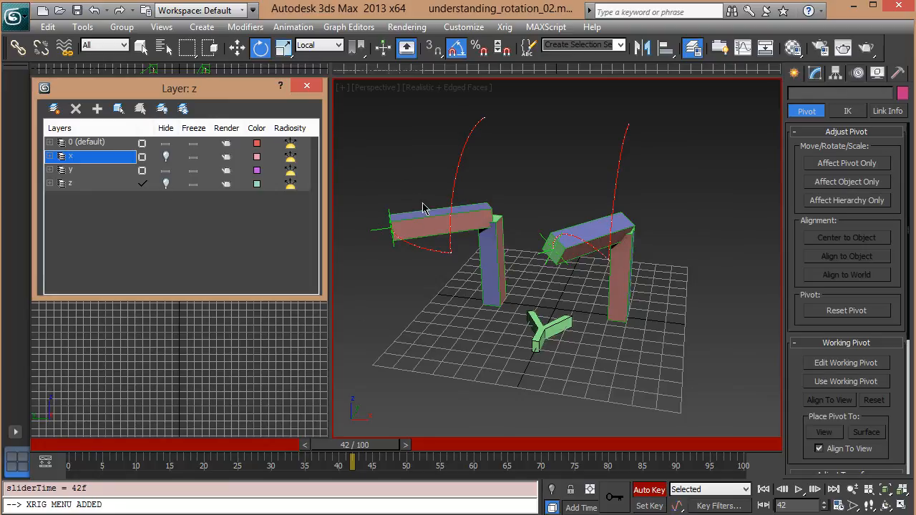